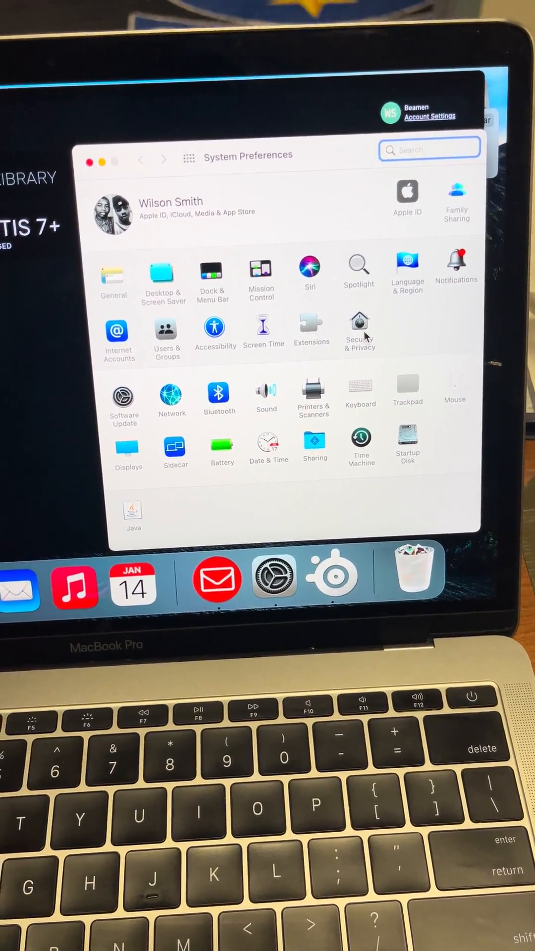
Open Security & Privacy in System Preferences to reach the Privacy permission list.
click(359, 330)
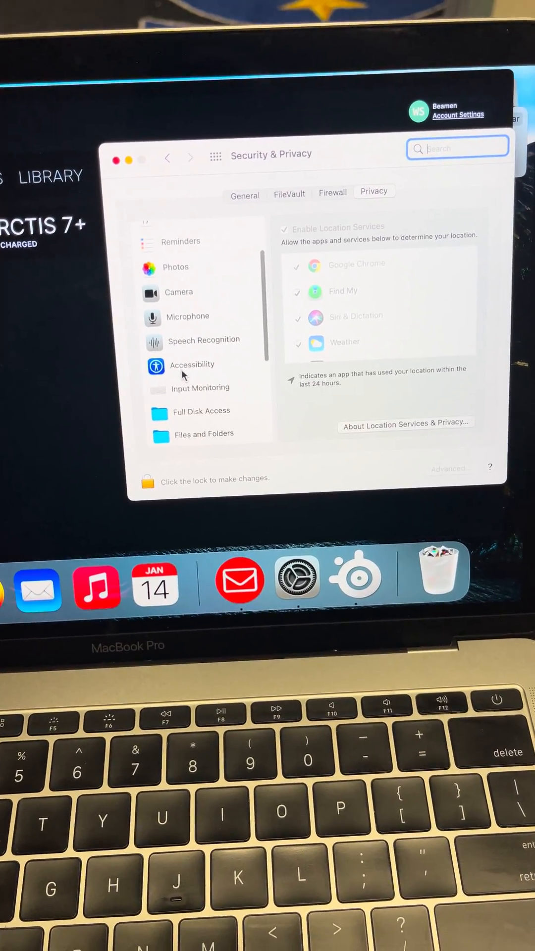
click(201, 387)
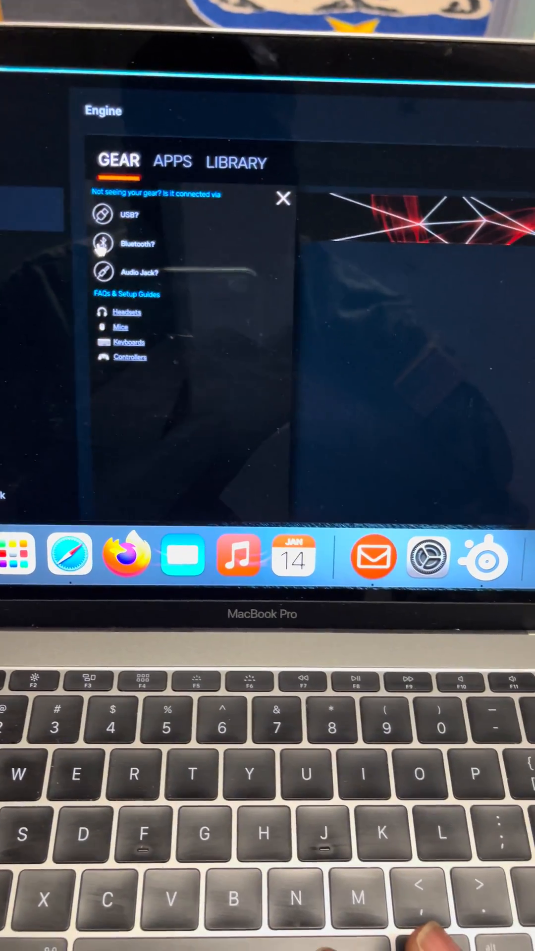
Select the Arctis 7+ headset in the GEAR tab to show its equalizer settings.
click(283, 199)
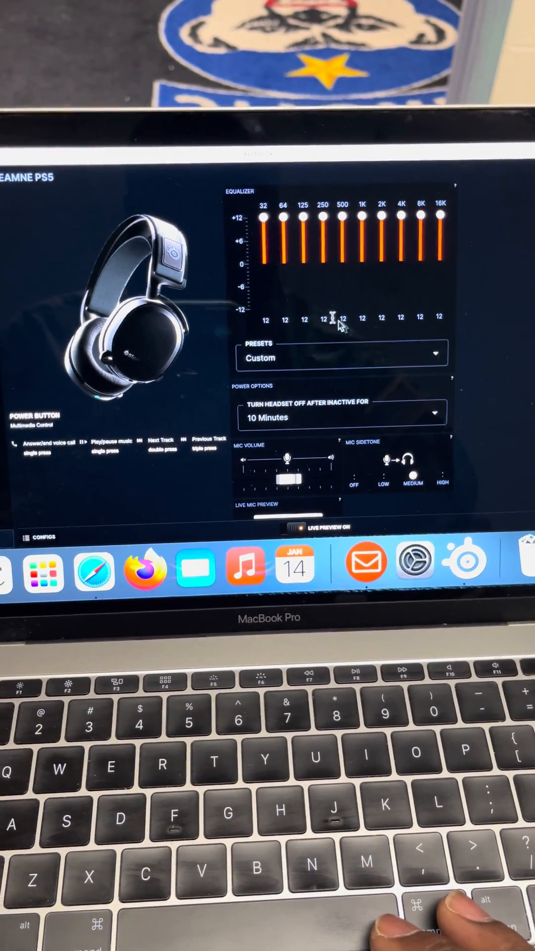
Open the equalizer PRESETS dropdown showing Flat, Bass Boost, Smiley, Focus and Custom.
click(341, 354)
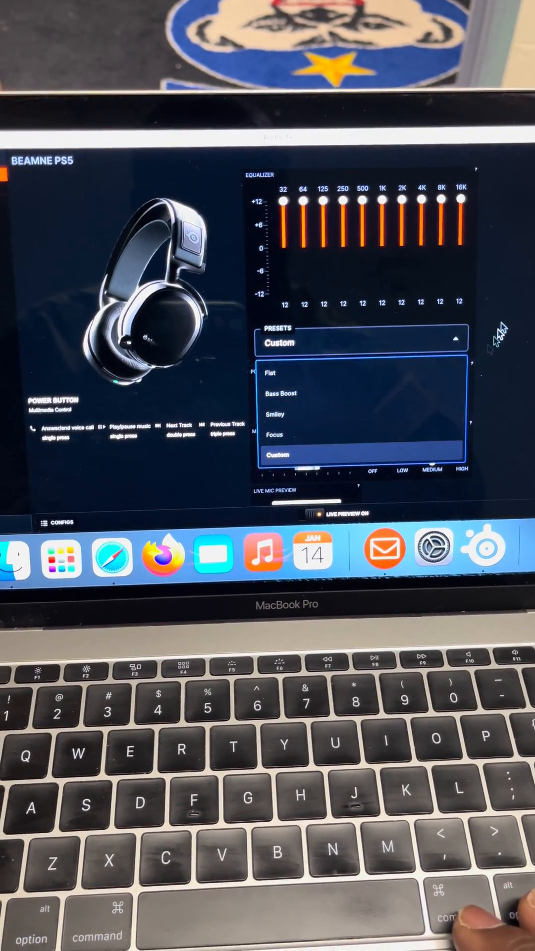